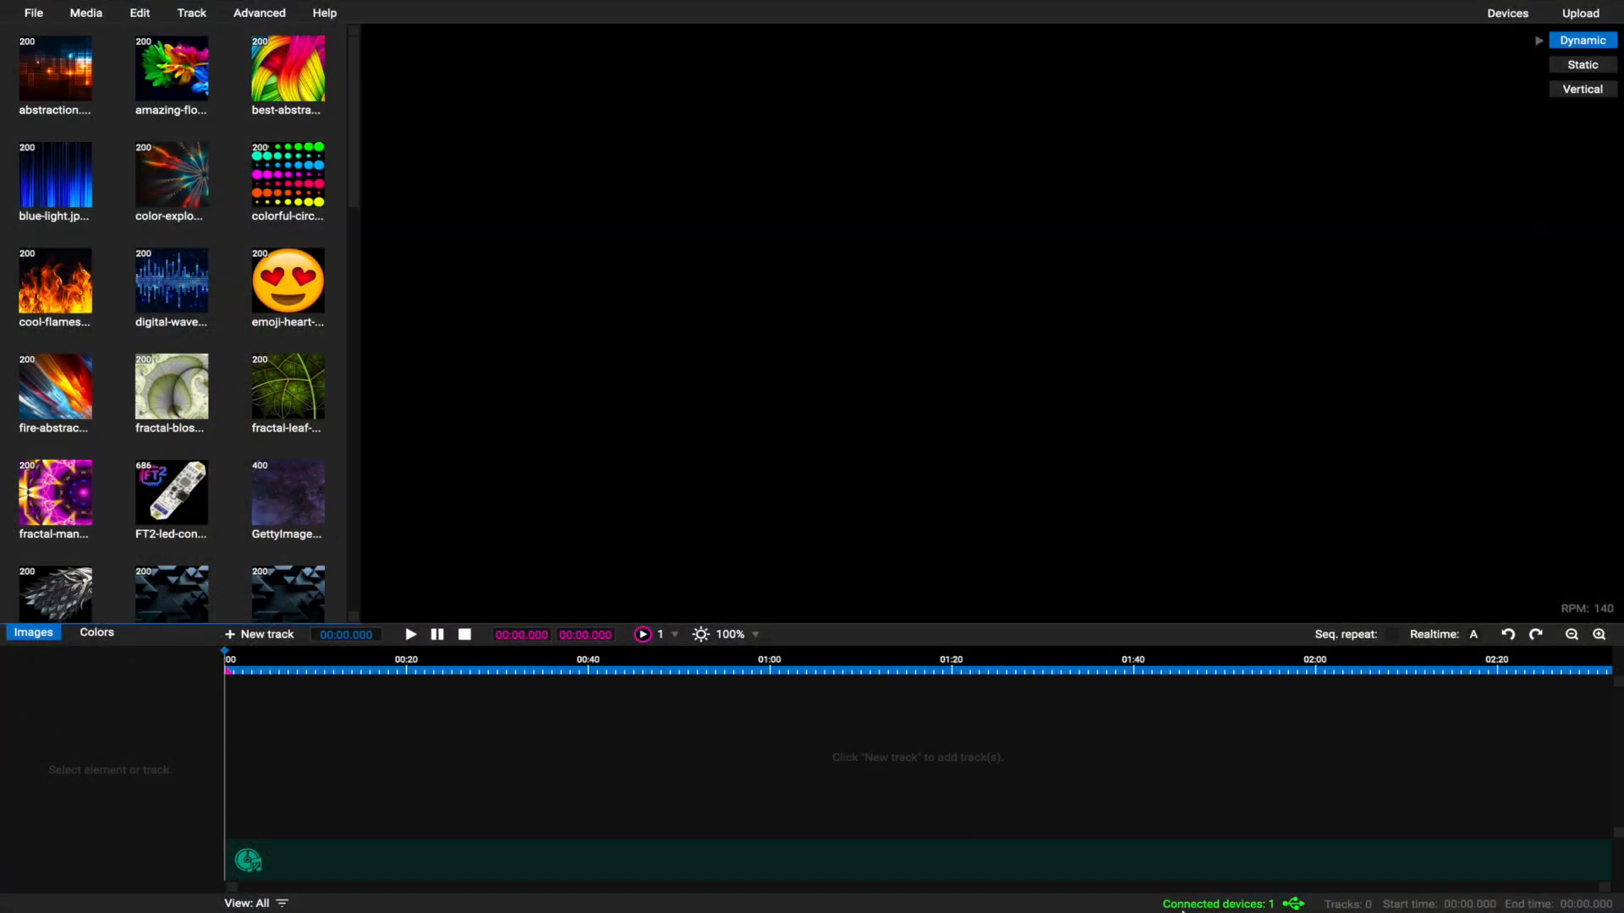
{"action": "mouse_move", "coordinate": [1438, 362]}
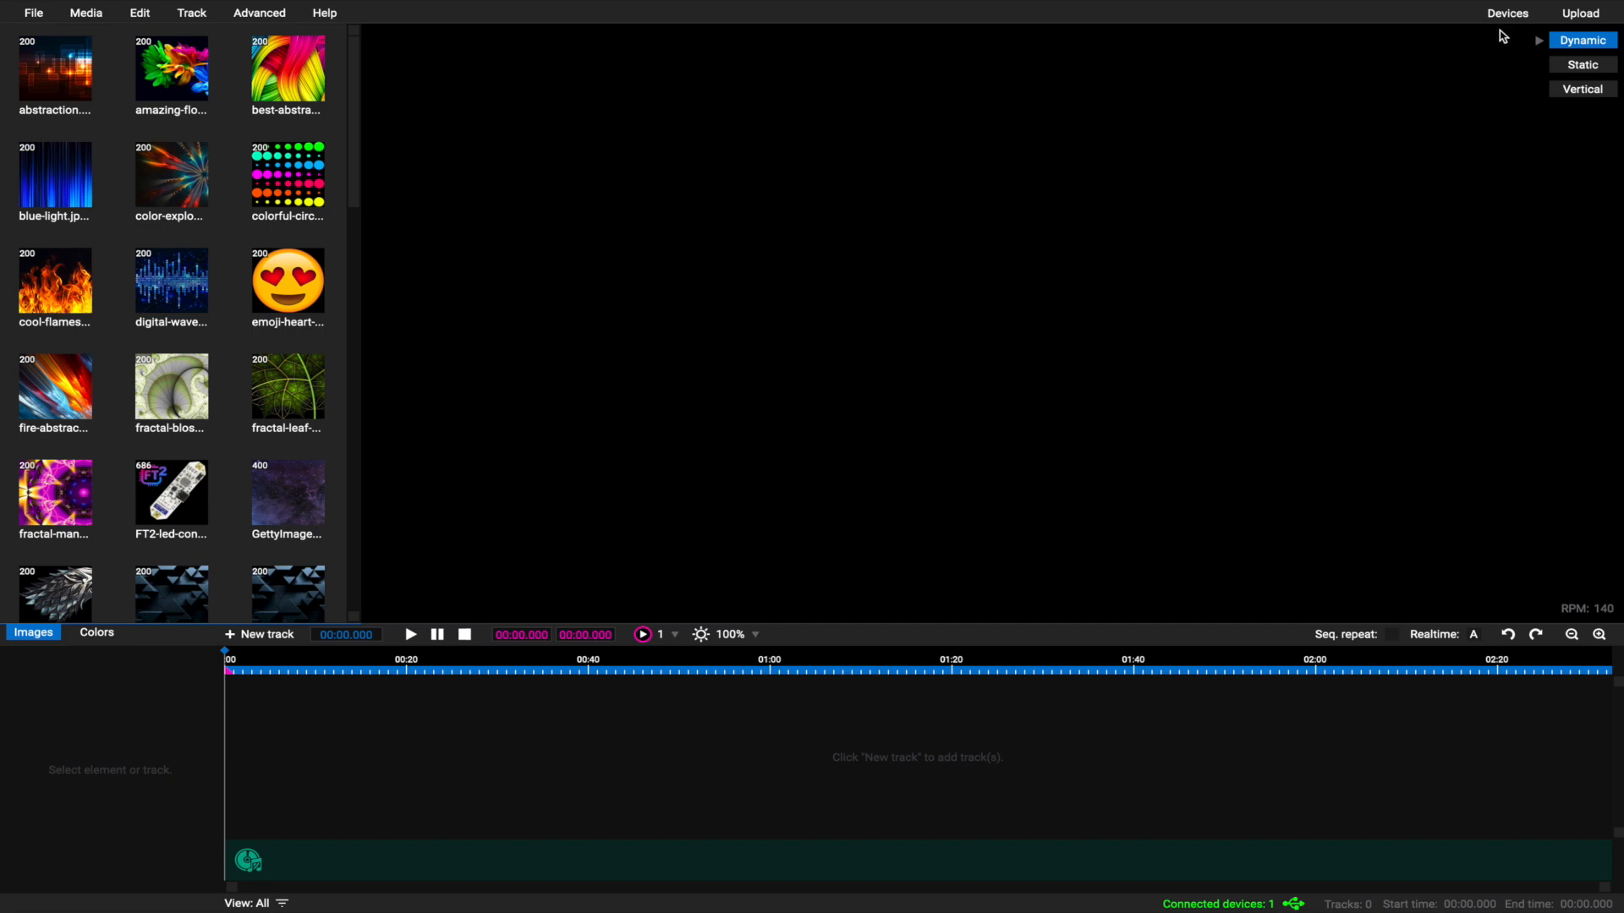
Show the connected devices list with the FT2 chip assigned as Device 1.
{"action": "left_click", "coordinate": [1505, 12]}
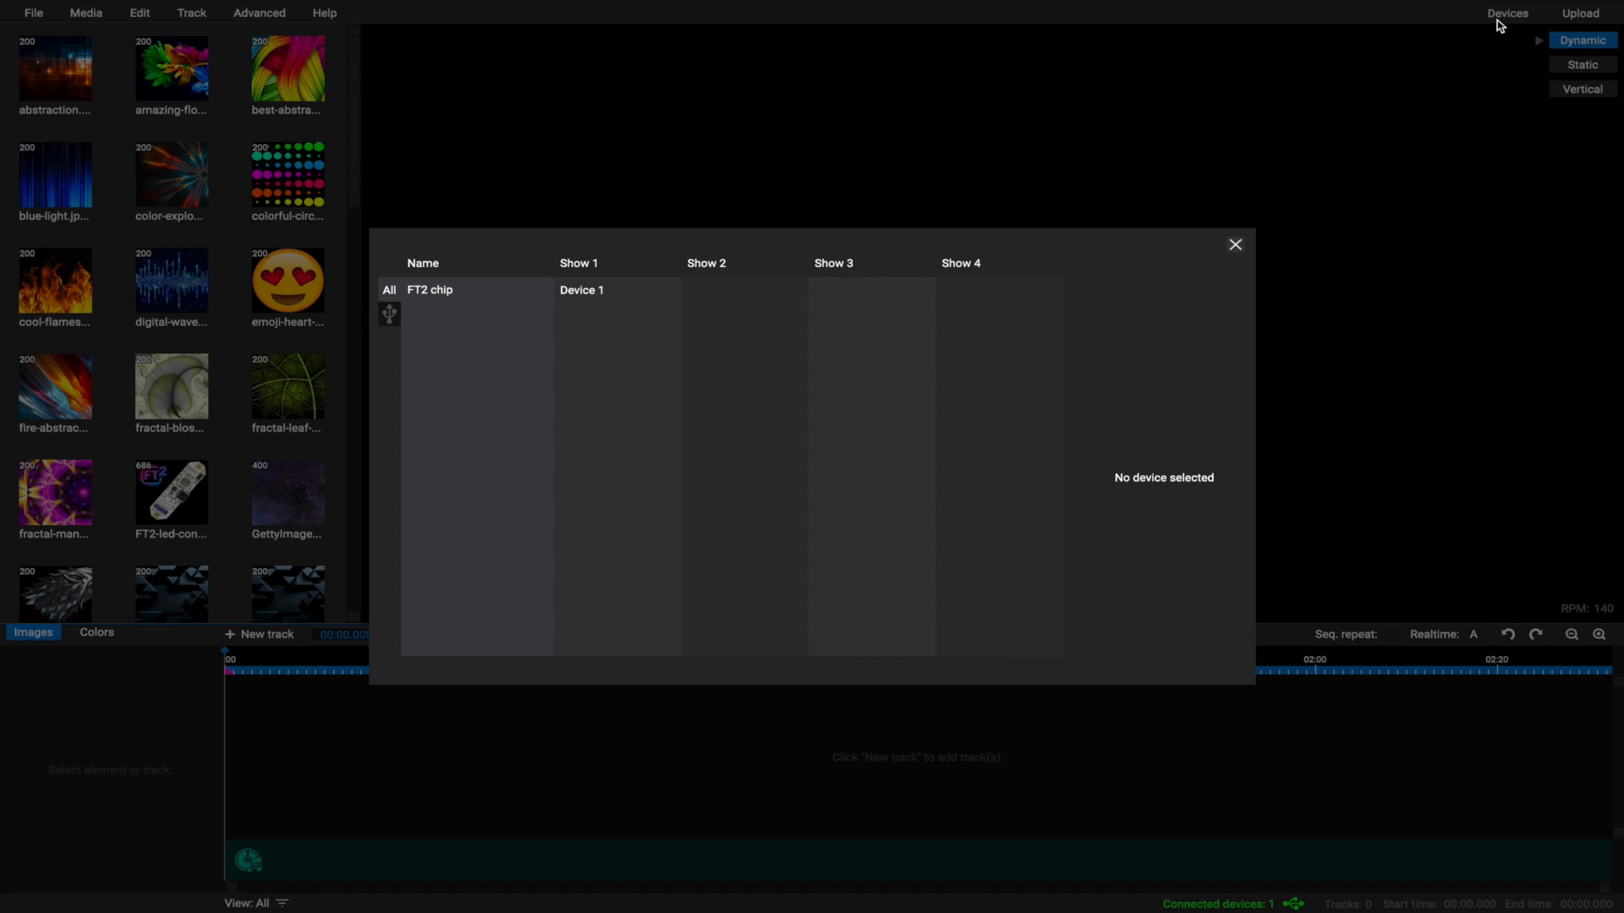
{"action": "mouse_move", "coordinate": [720, 303]}
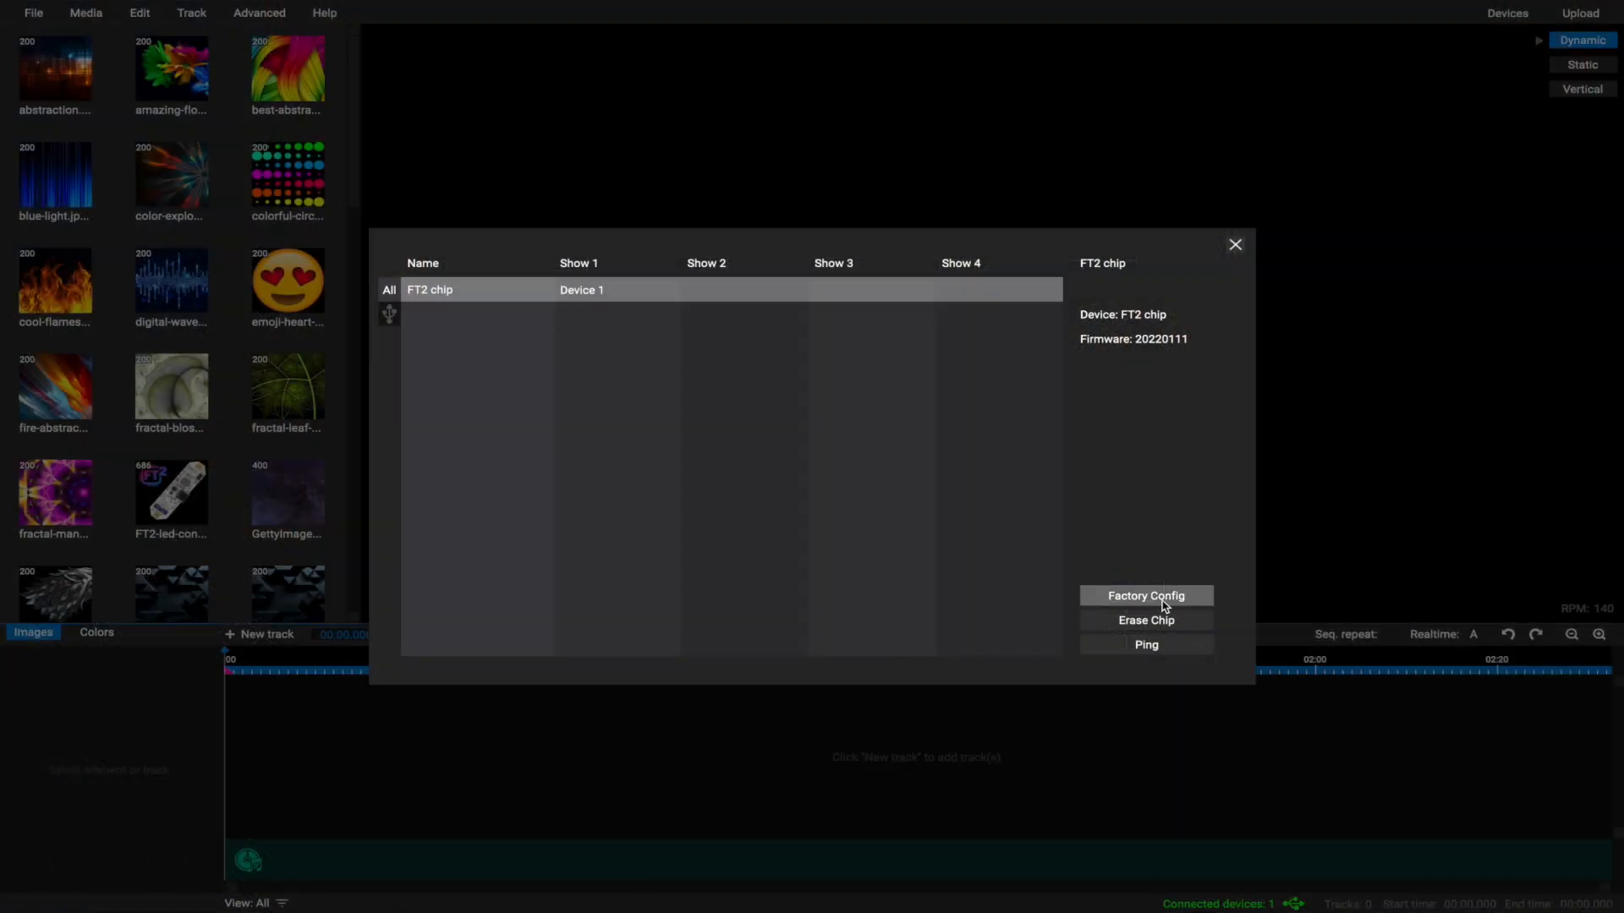
Review the FT2 configurator's LED strip types, keep the A B split pattern and select brightness.
{"action": "left_click", "coordinate": [1145, 596]}
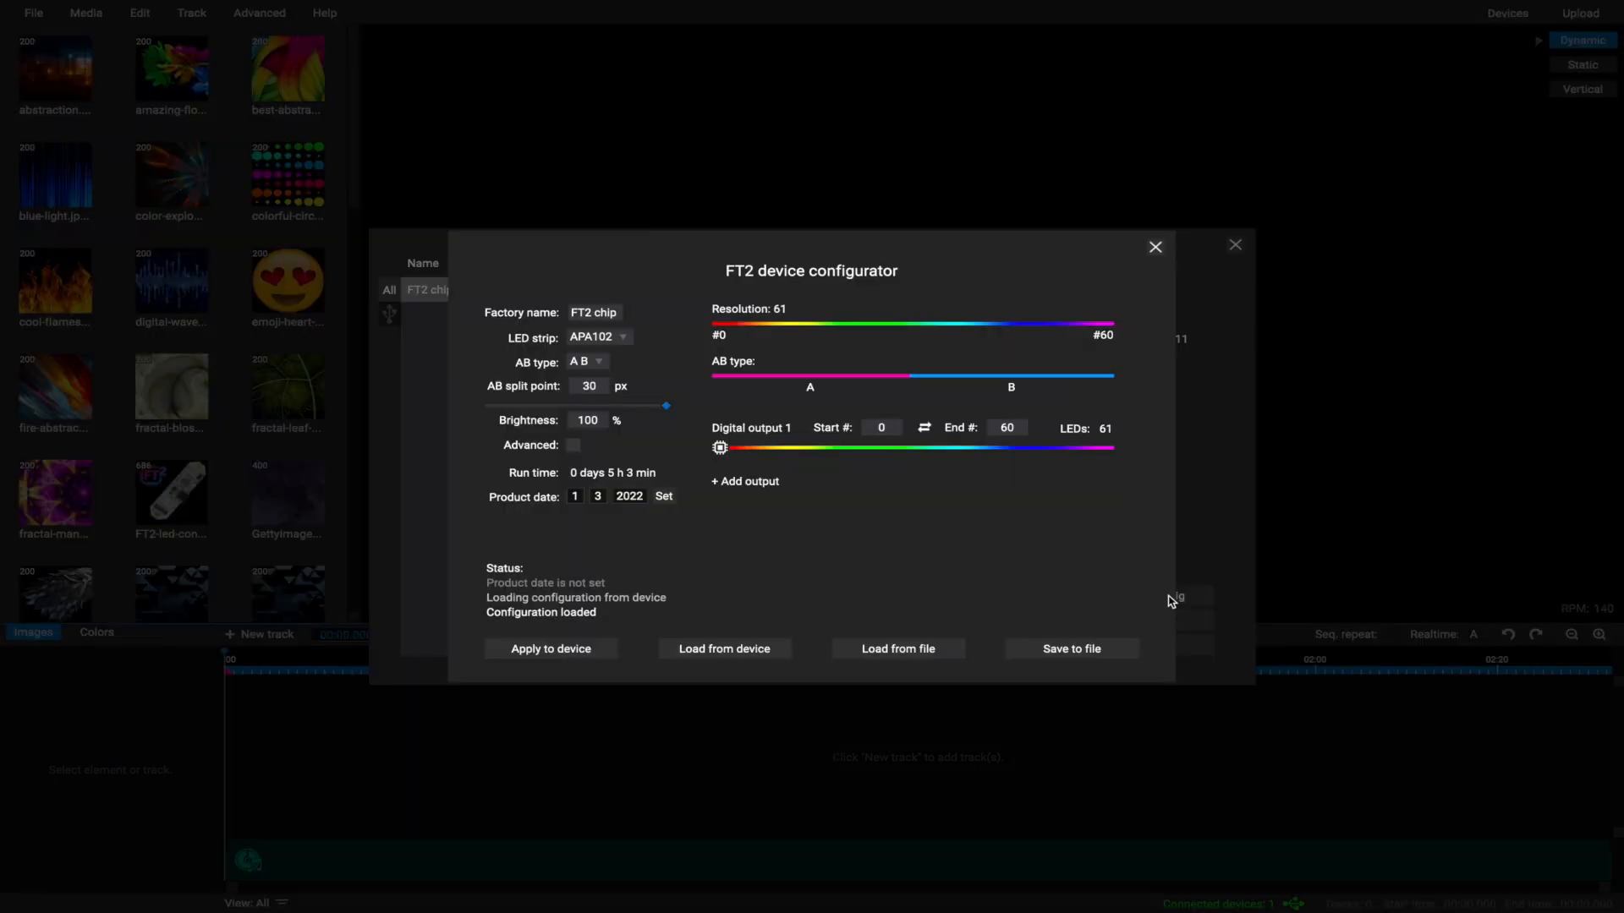
{"action": "mouse_move", "coordinate": [551, 277]}
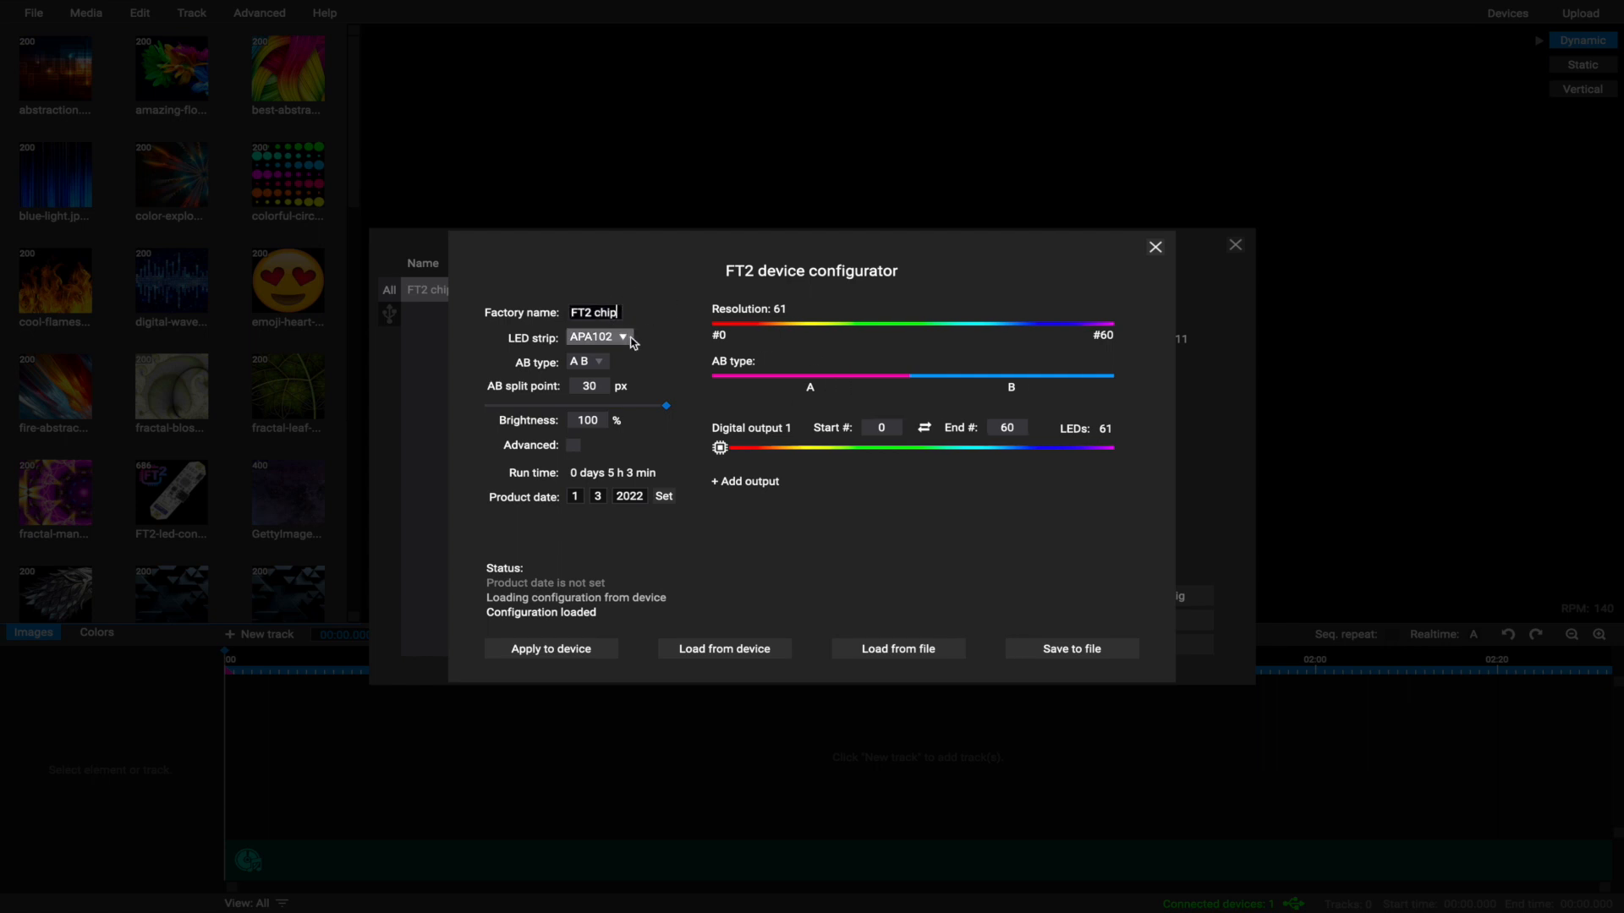
{"action": "left_click", "coordinate": [599, 337]}
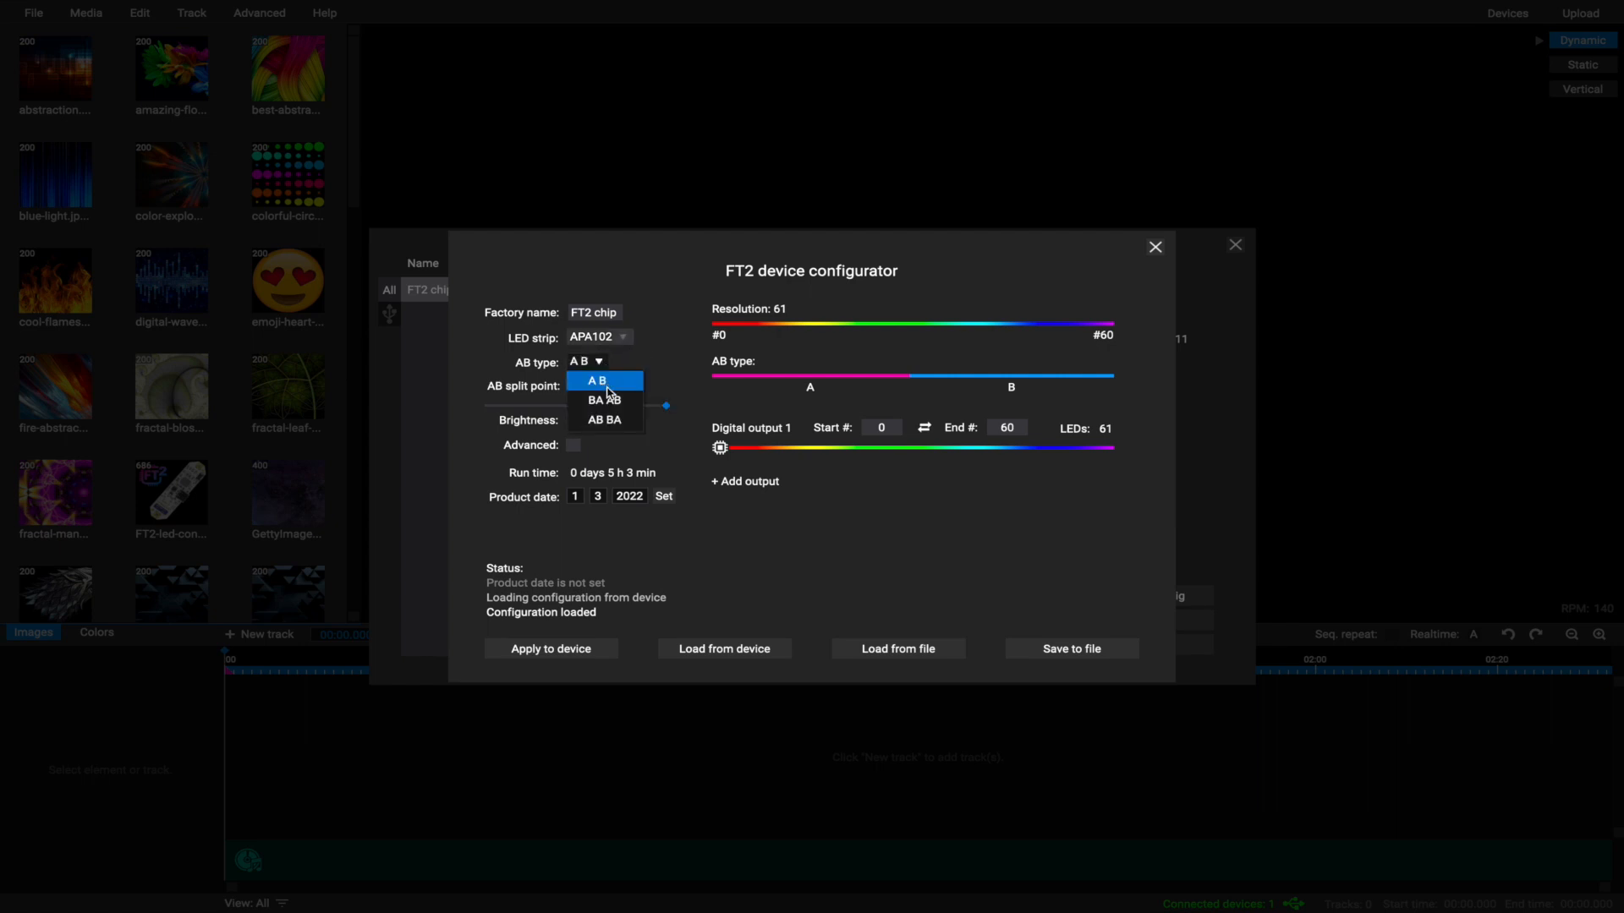
{"action": "left_click", "coordinate": [604, 380]}
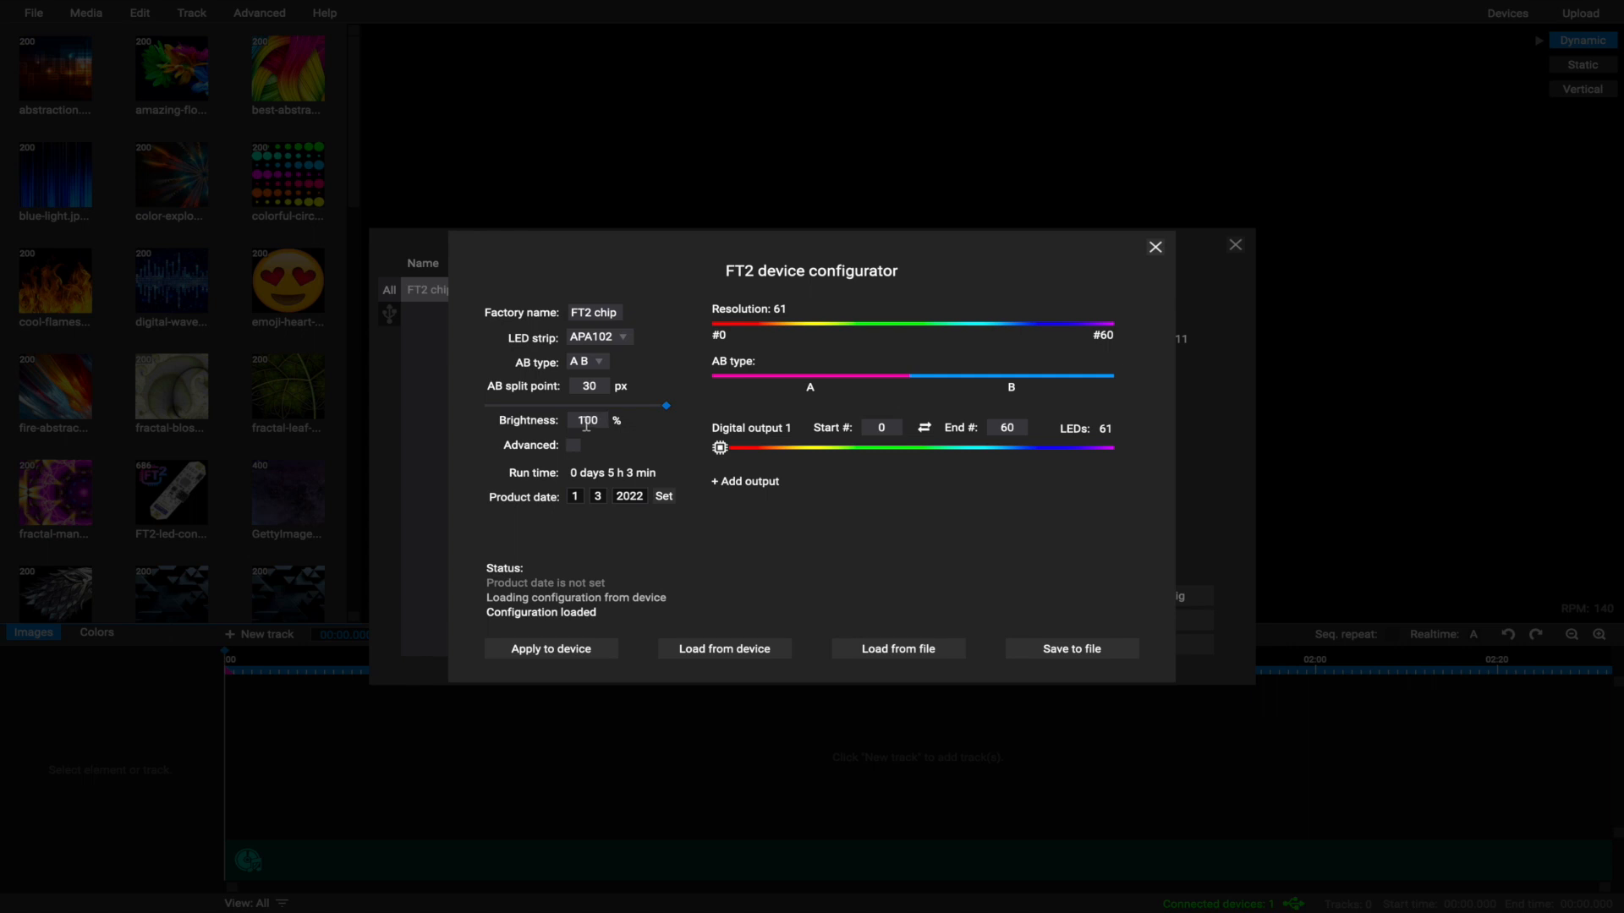
{"action": "left_click", "coordinate": [1004, 428]}
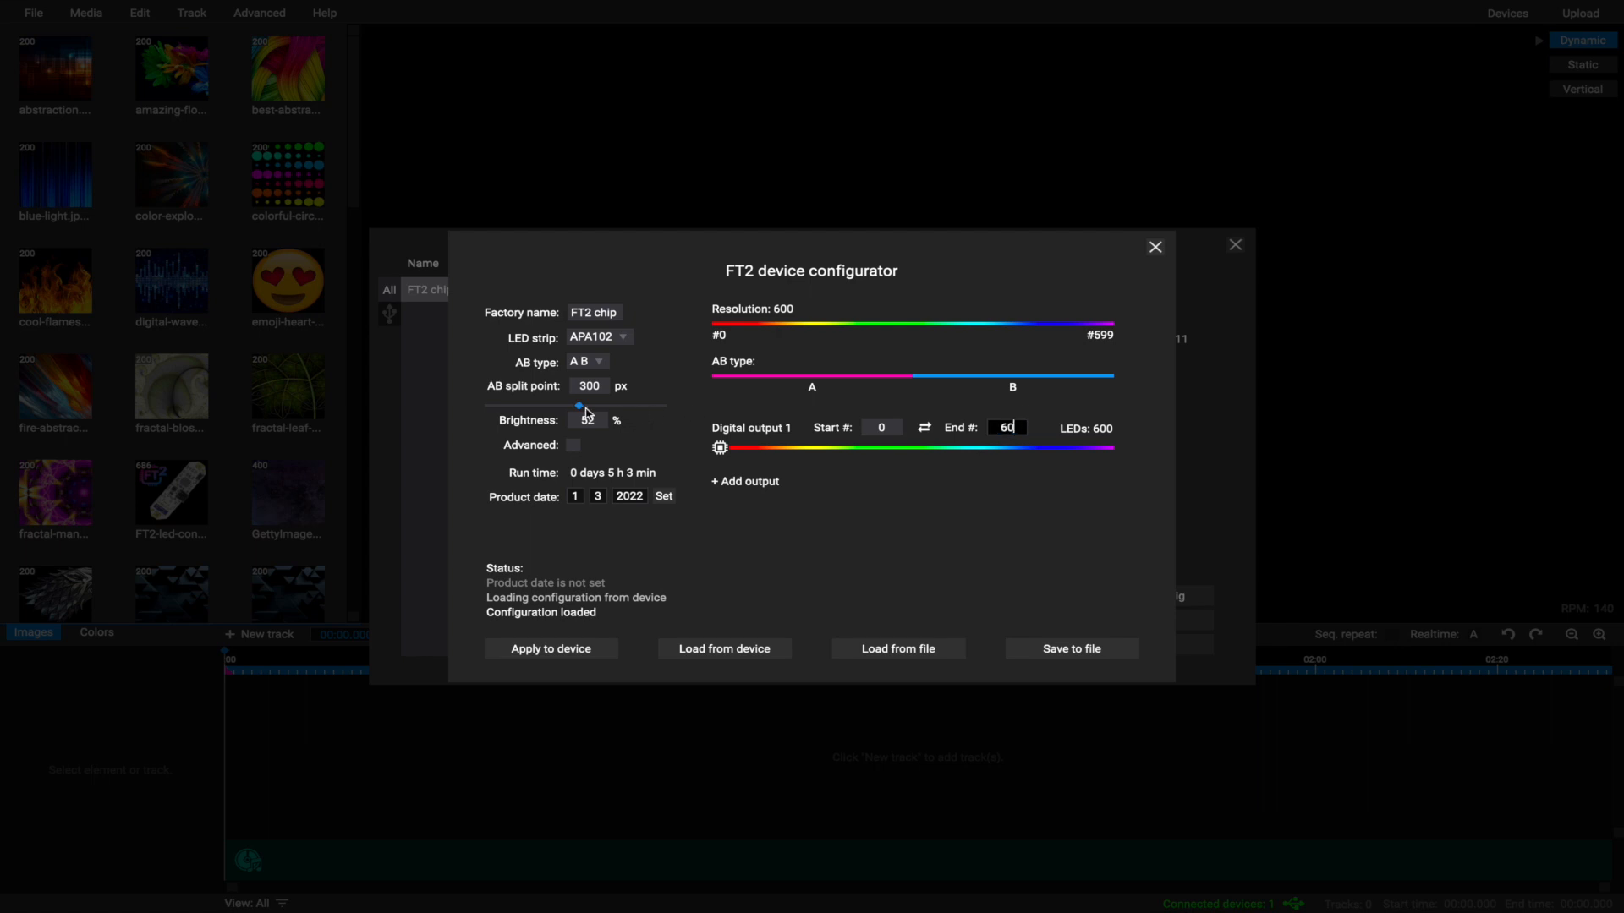
{"action": "left_click_drag", "start_coordinate": [580, 407], "coordinate": [668, 408]}
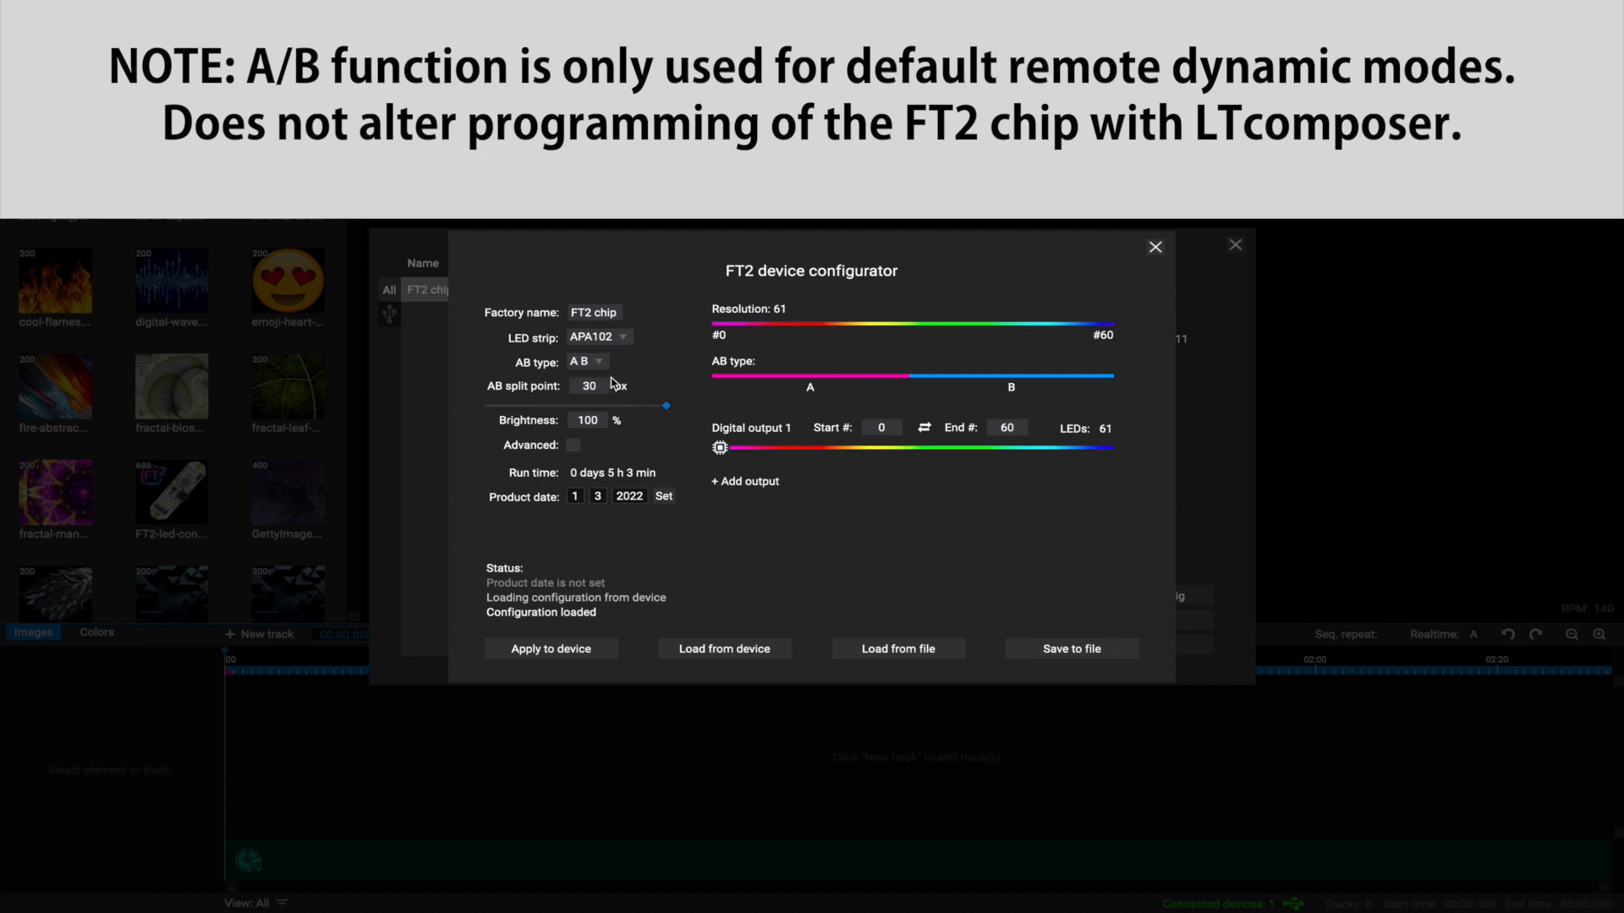
{"action": "left_click", "coordinate": [589, 360]}
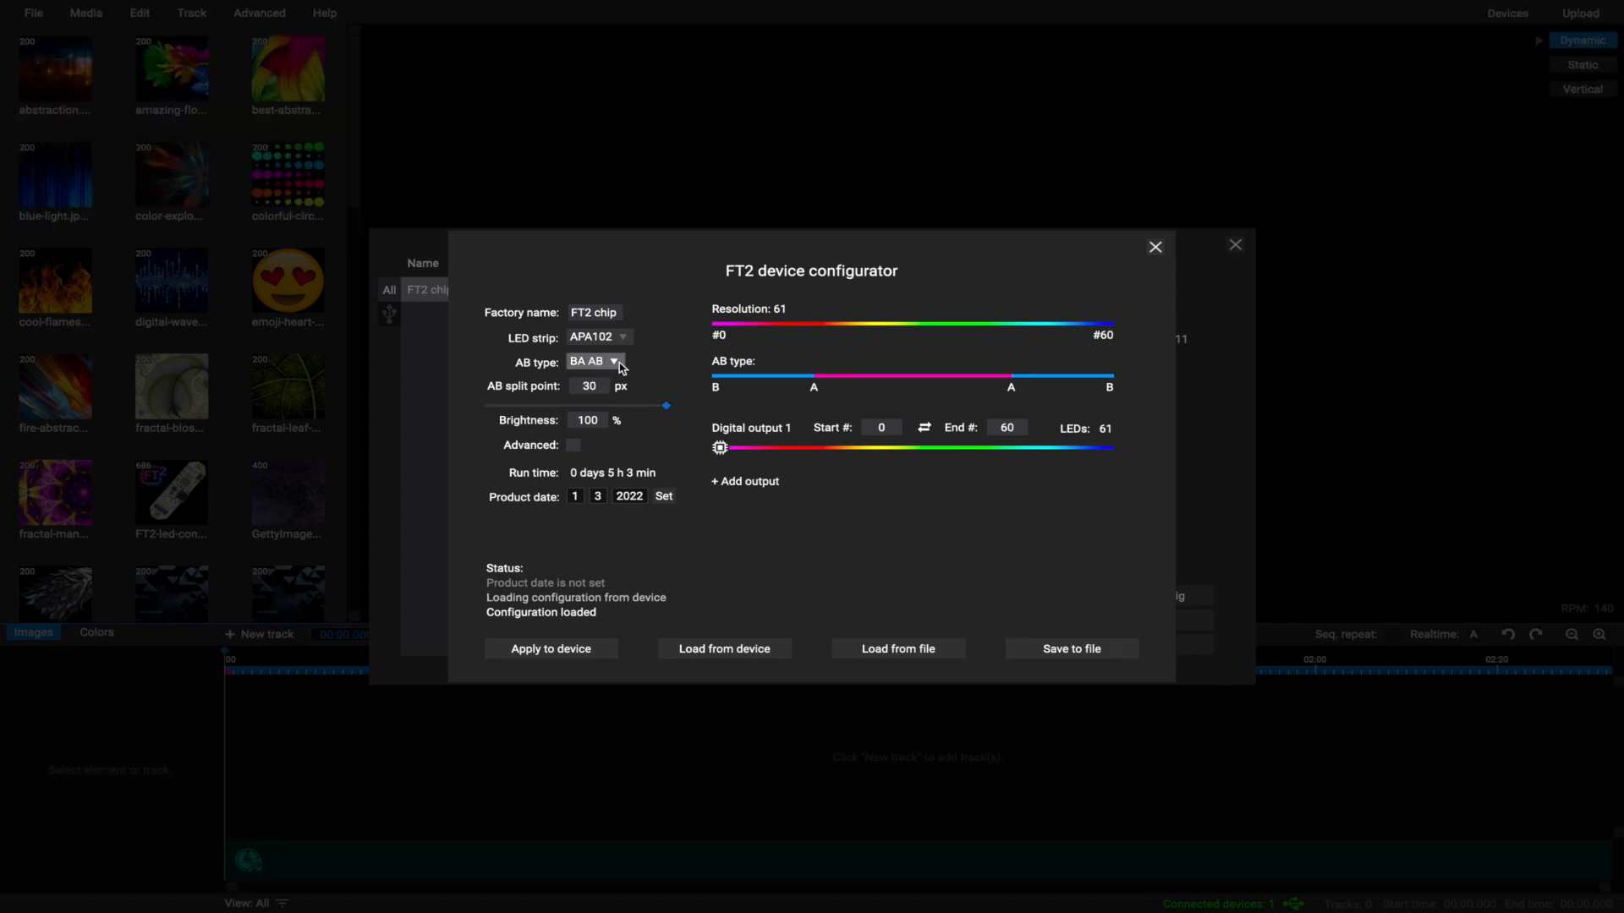
{"action": "left_click", "coordinate": [612, 362]}
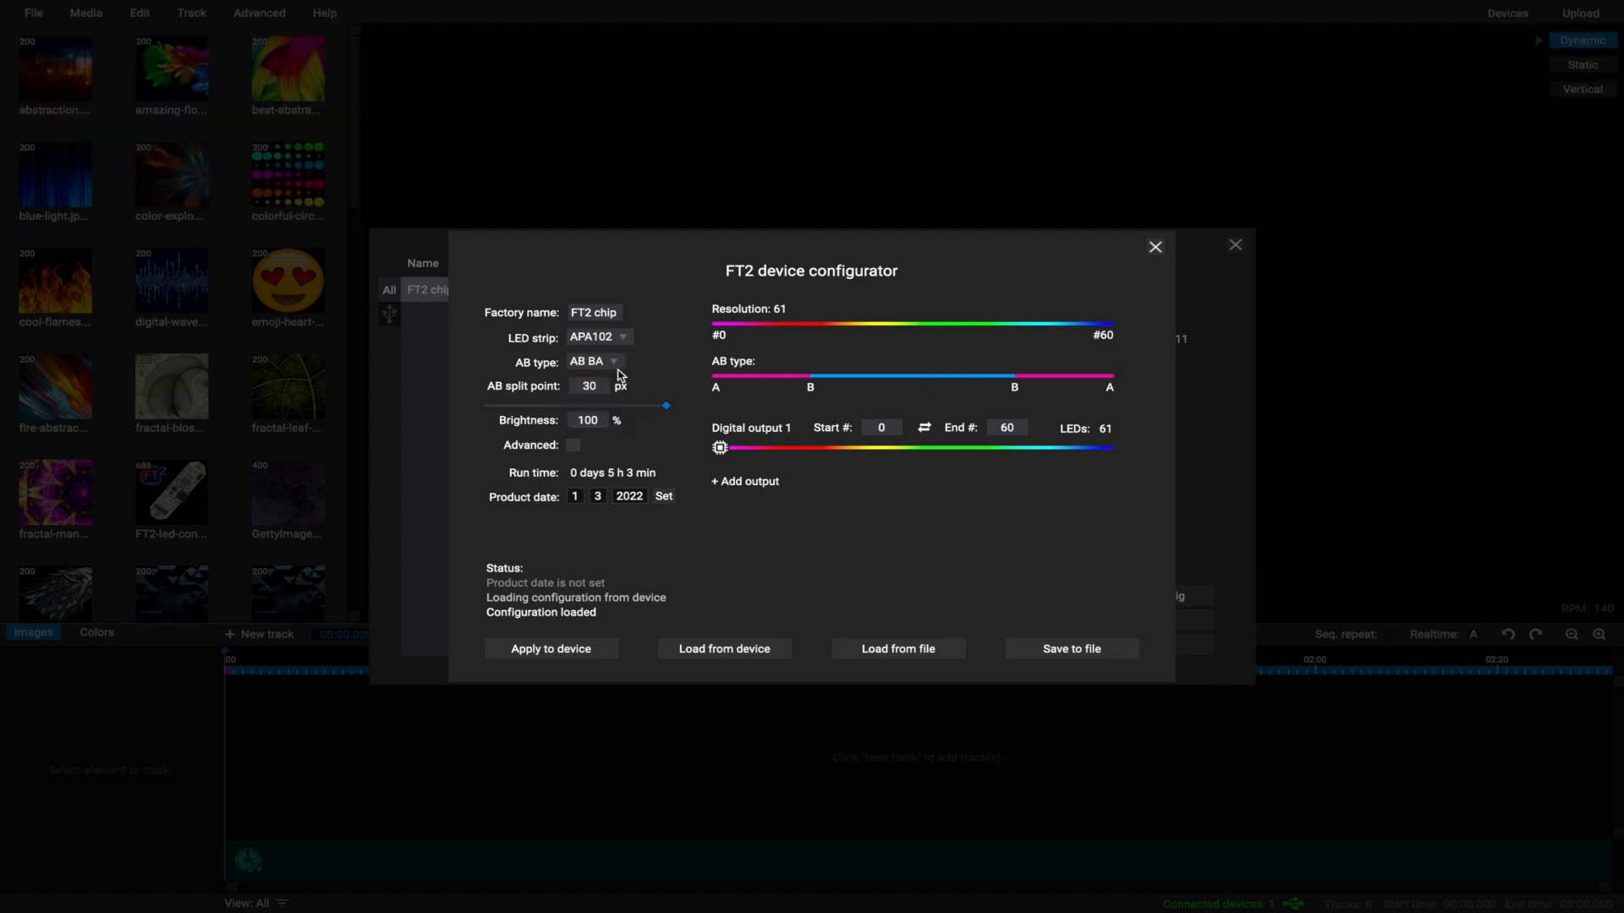
{"action": "left_click", "coordinate": [595, 360]}
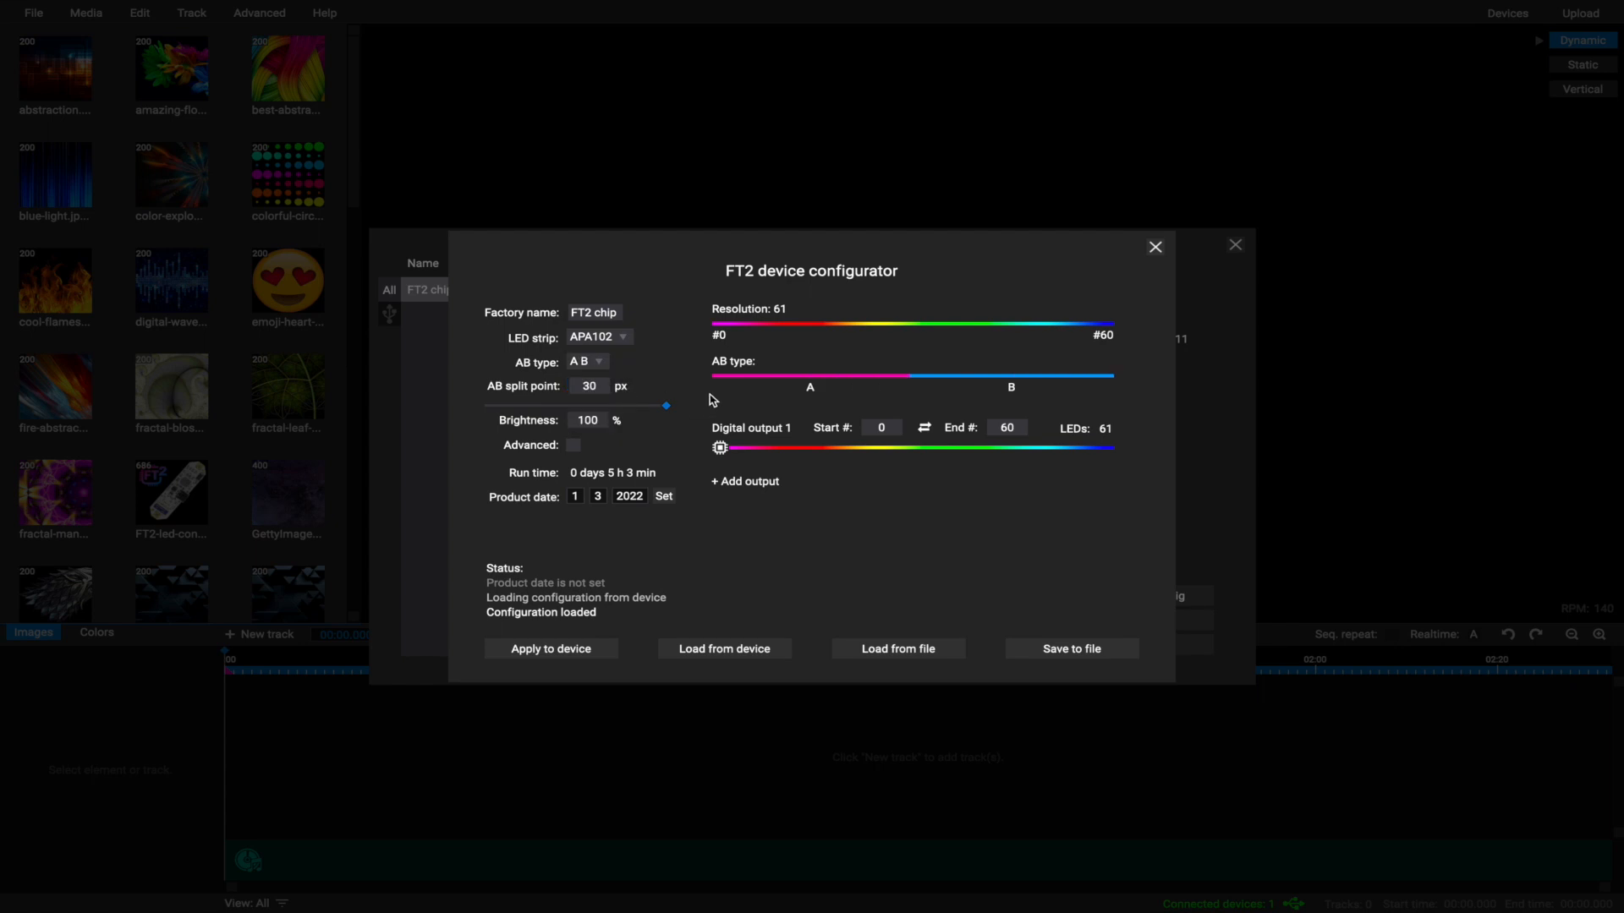
{"action": "mouse_move", "coordinate": [1131, 467]}
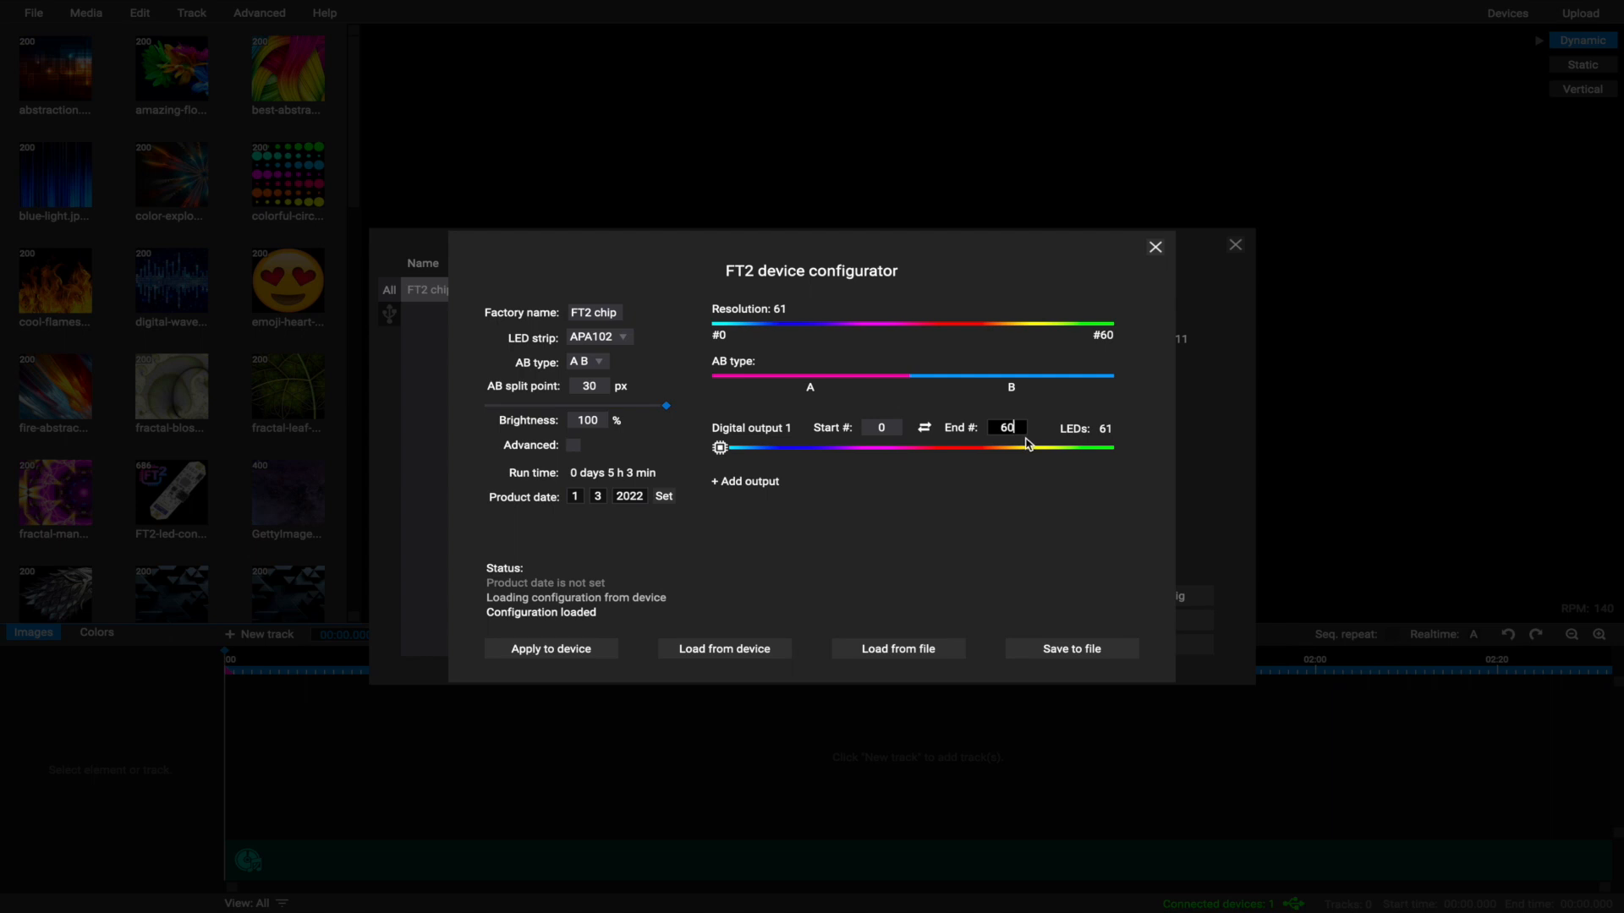
Set digital output 1's end LED to 398 and apply the configuration to the FT2 chip.
{"action": "type", "text": "4"}
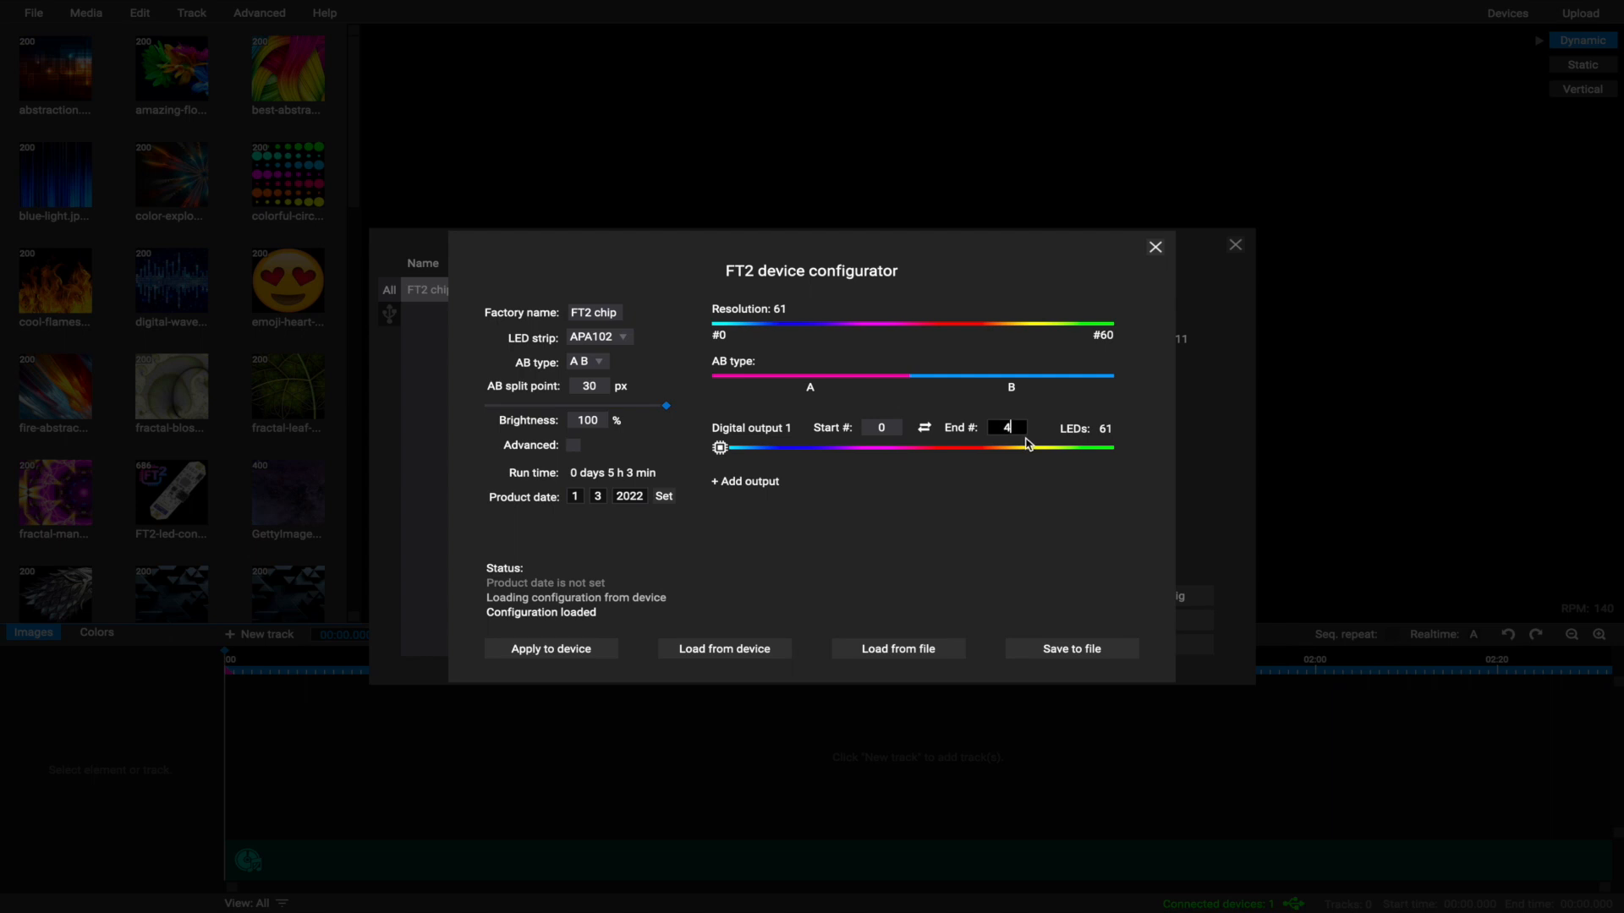
{"action": "type", "text": "00"}
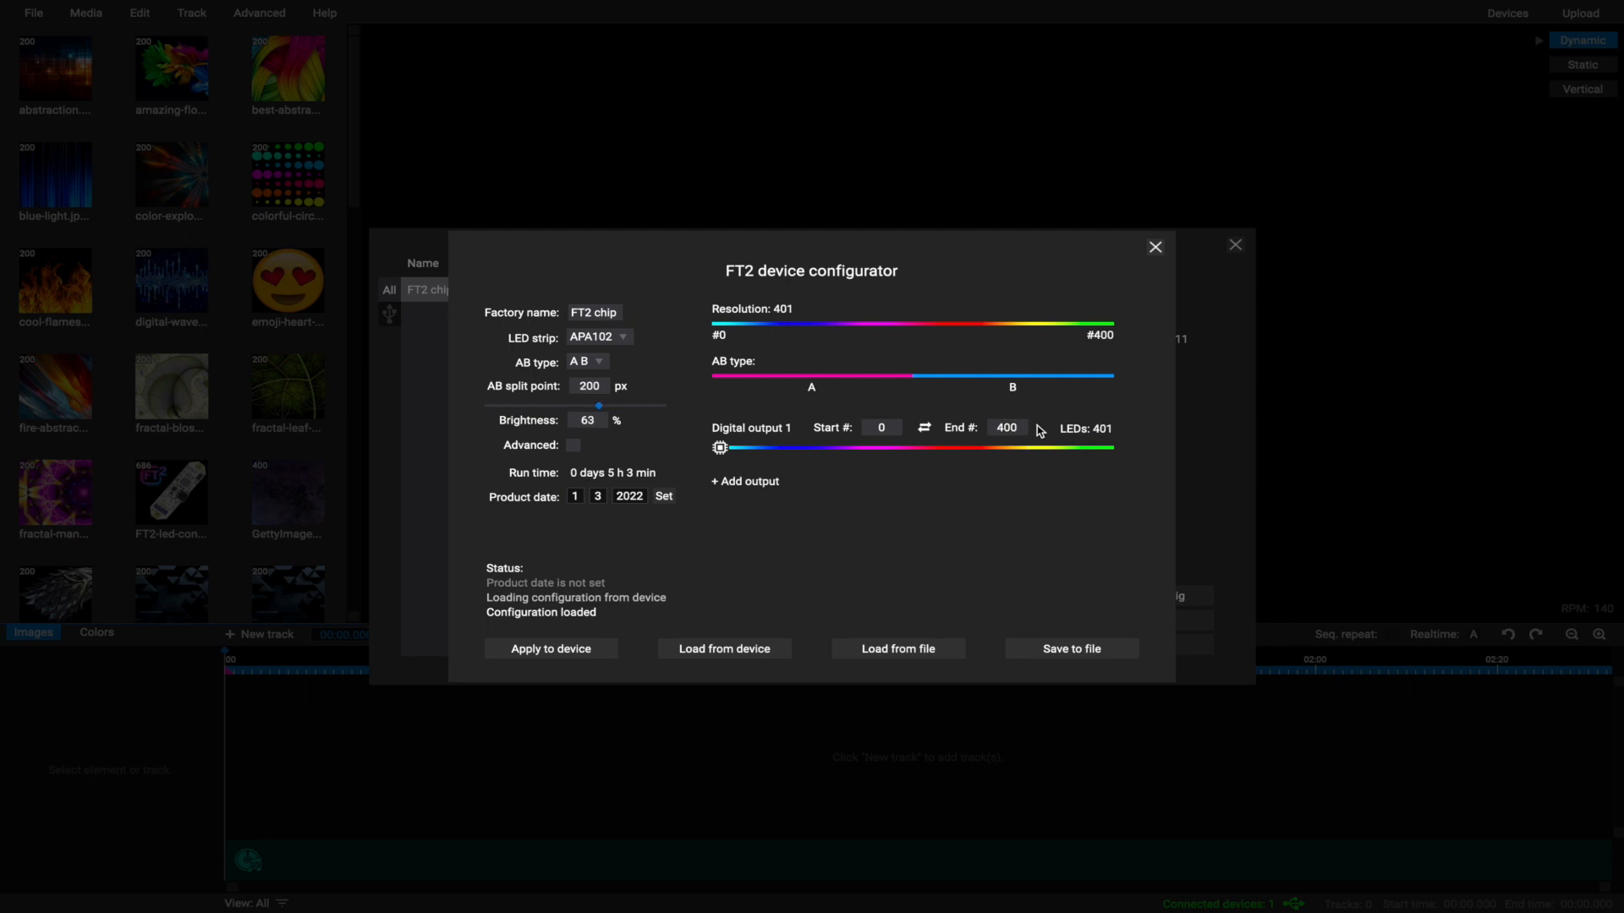
{"action": "mouse_move", "coordinate": [1043, 431]}
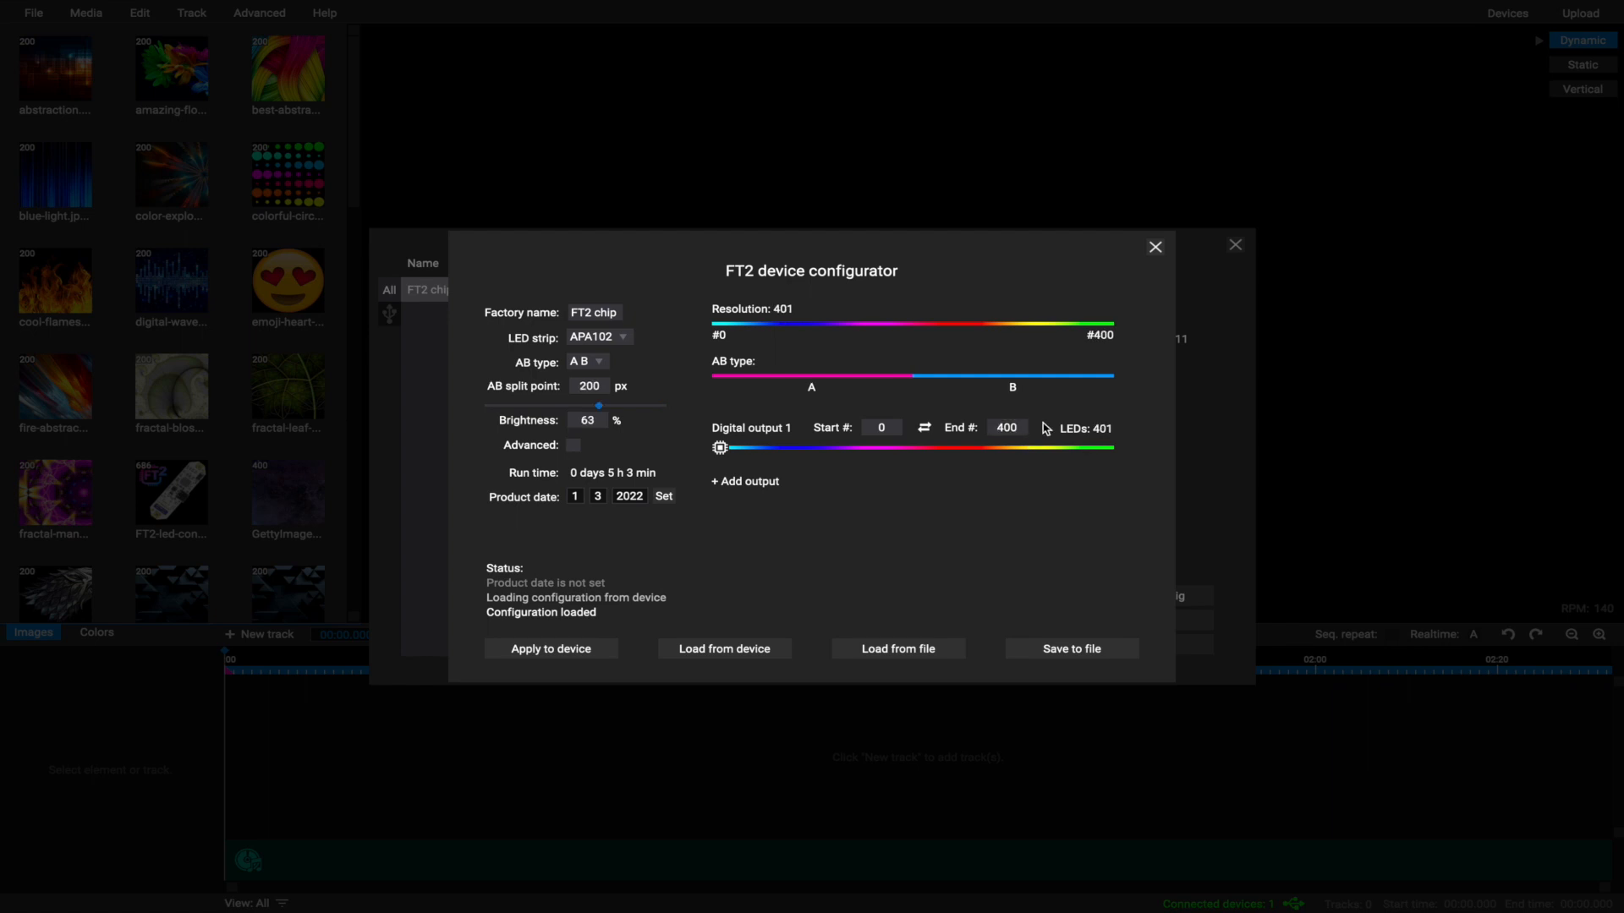
{"action": "left_click", "coordinate": [1005, 428]}
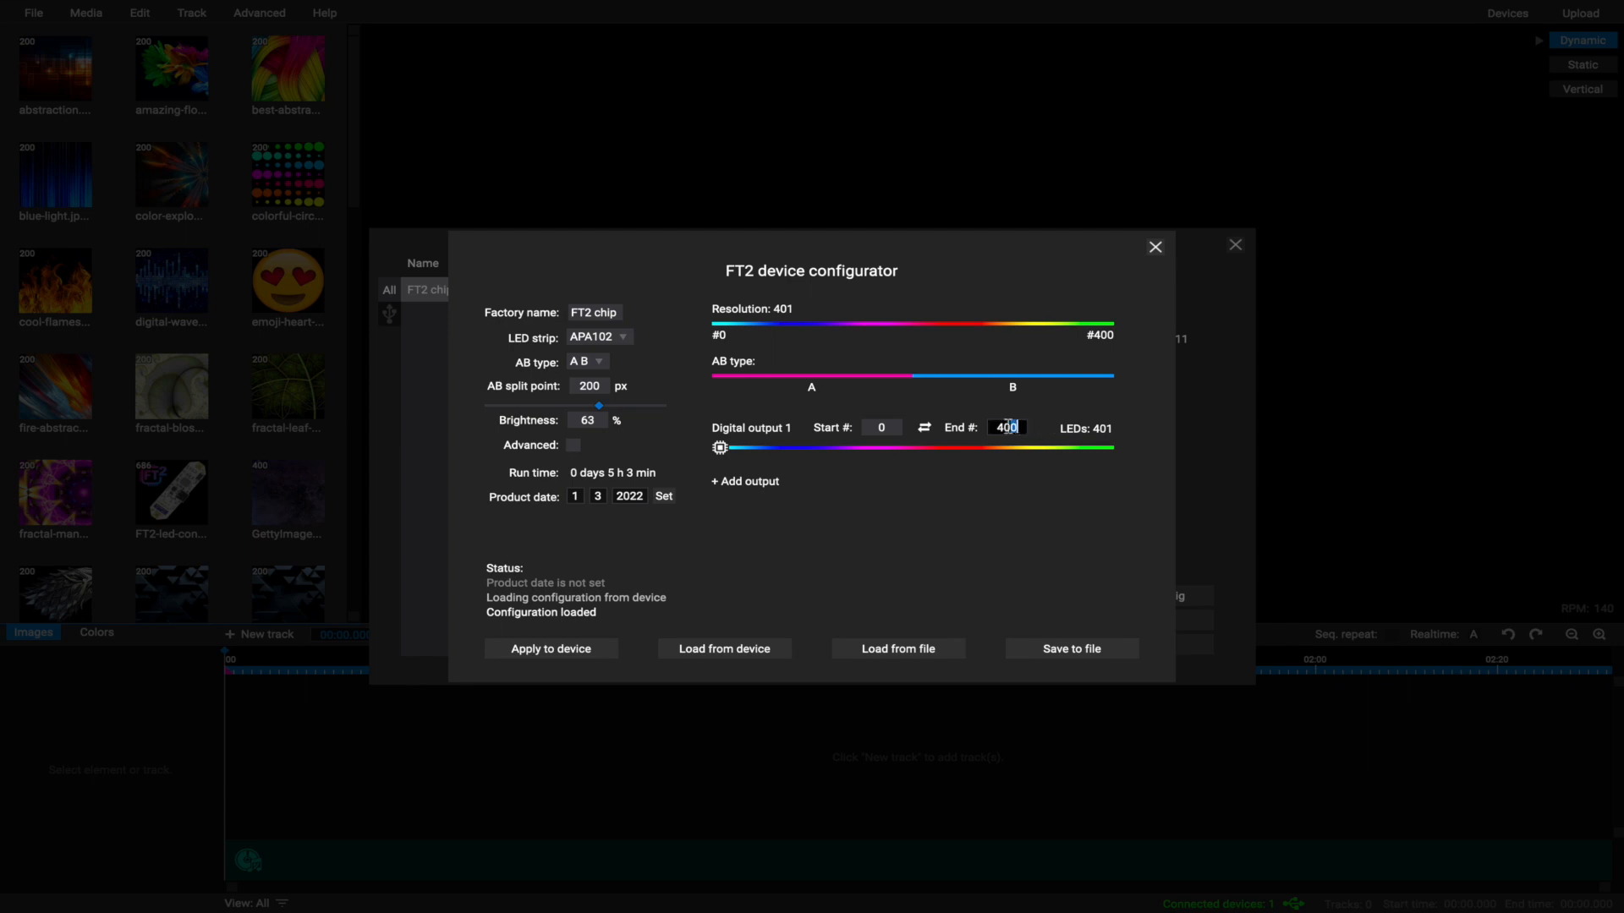
{"action": "type", "text": "398"}
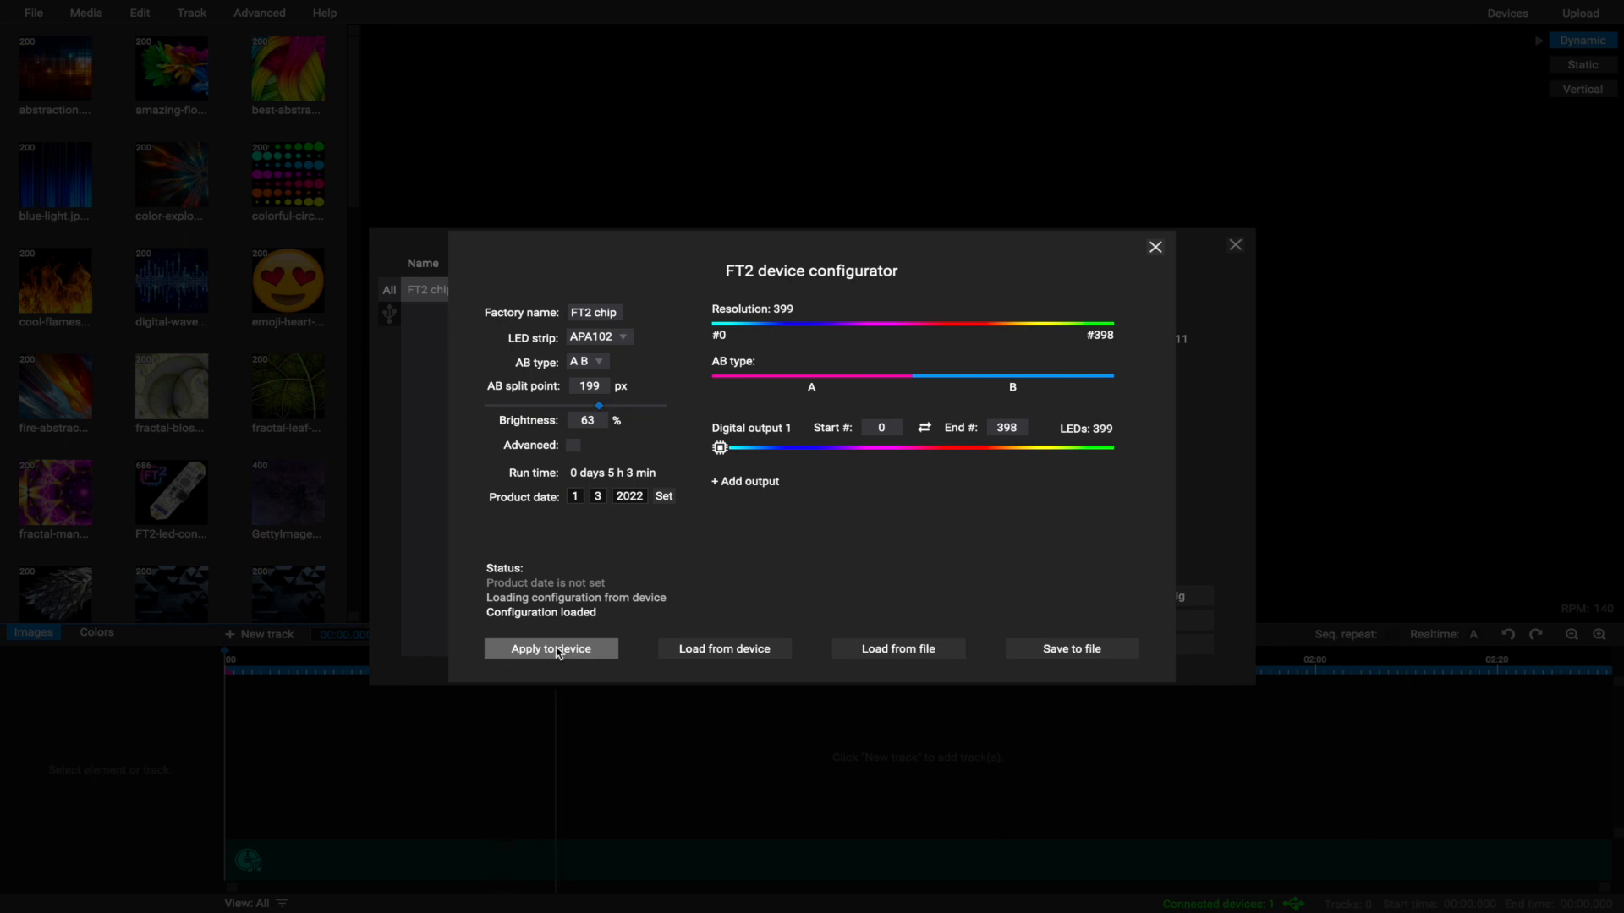
{"action": "left_click", "coordinate": [550, 648]}
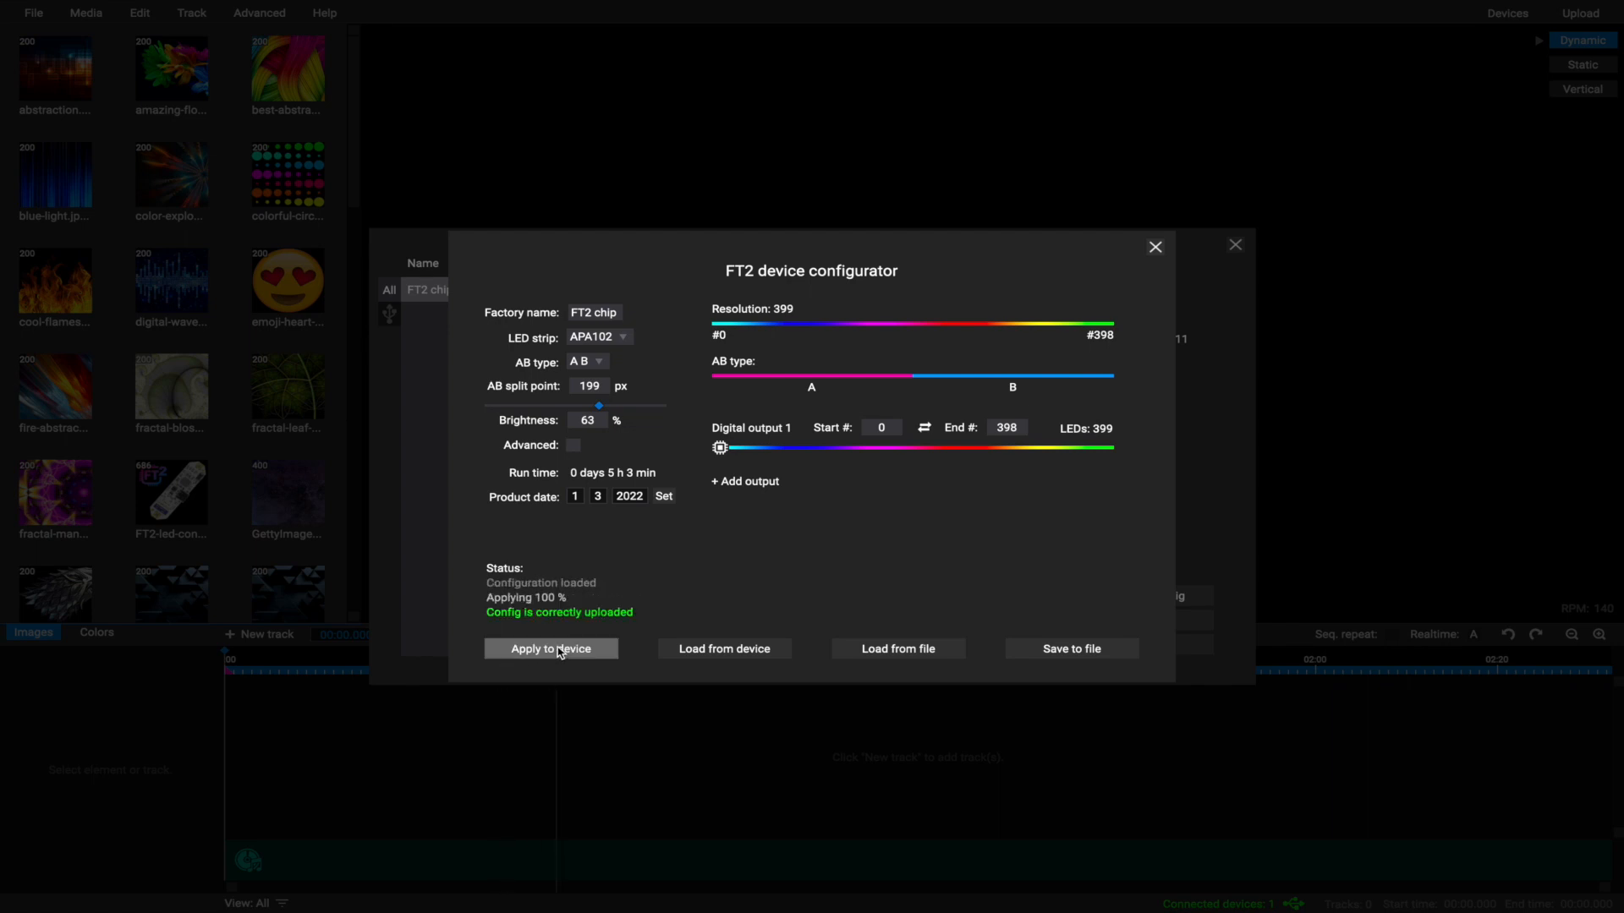